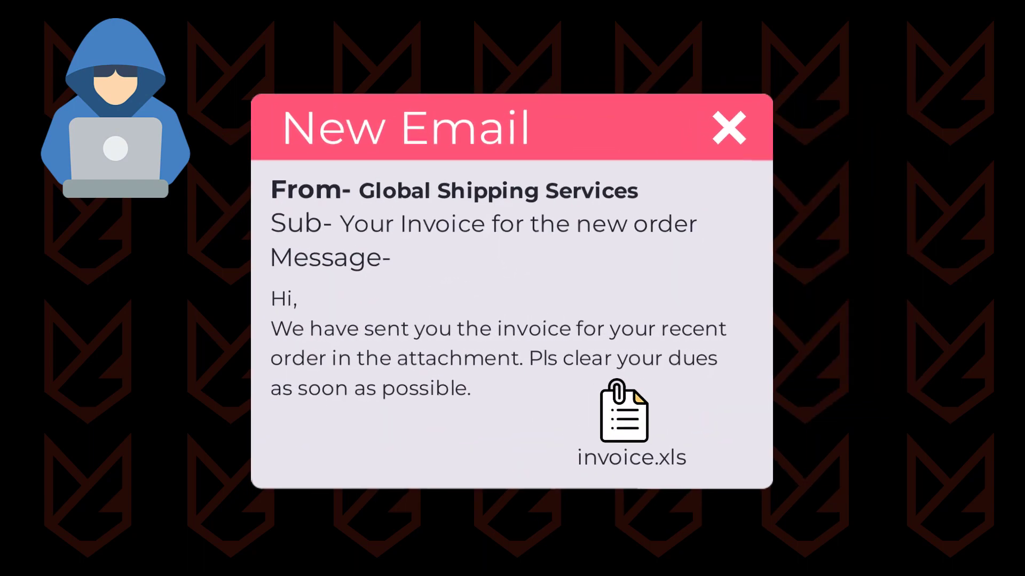
# Advance the explainer to show the invoice.xls attachment's Enable Macro prompt.
pyautogui.click(621, 416)
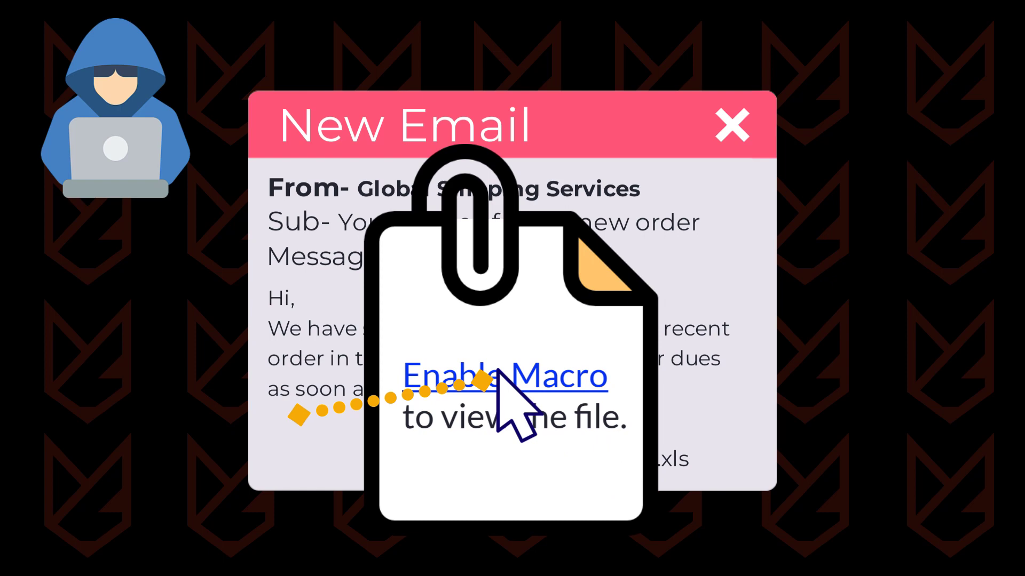
# Advance the explainer to the Windows desktop demo showing Invoice.xlsm.
pyautogui.click(503, 375)
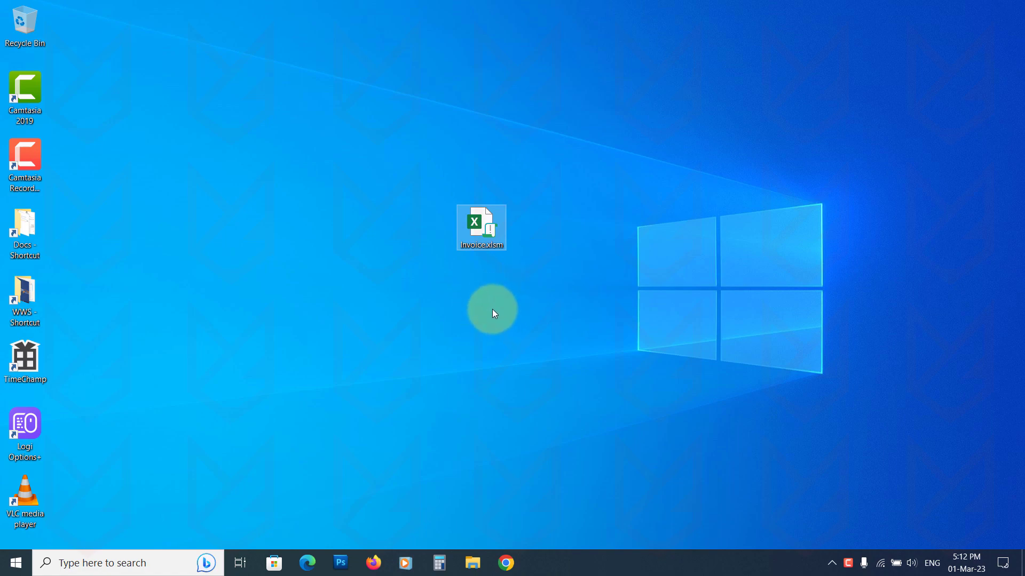
# Start Excel and choose Disable VBA macros with notification in Trust Center Macro Settings.
pyautogui.doubleClick(481, 227)
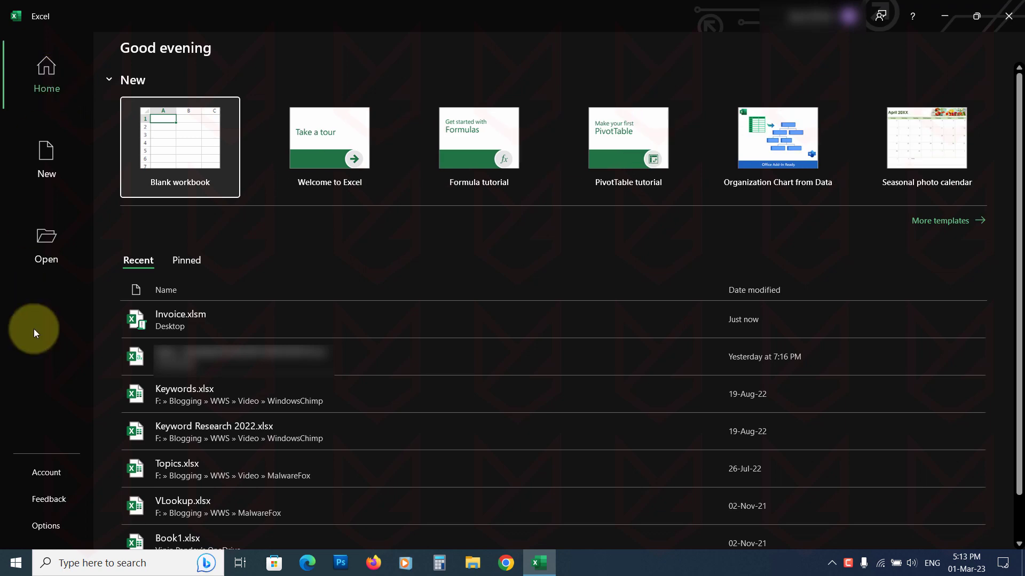
pyautogui.click(45, 525)
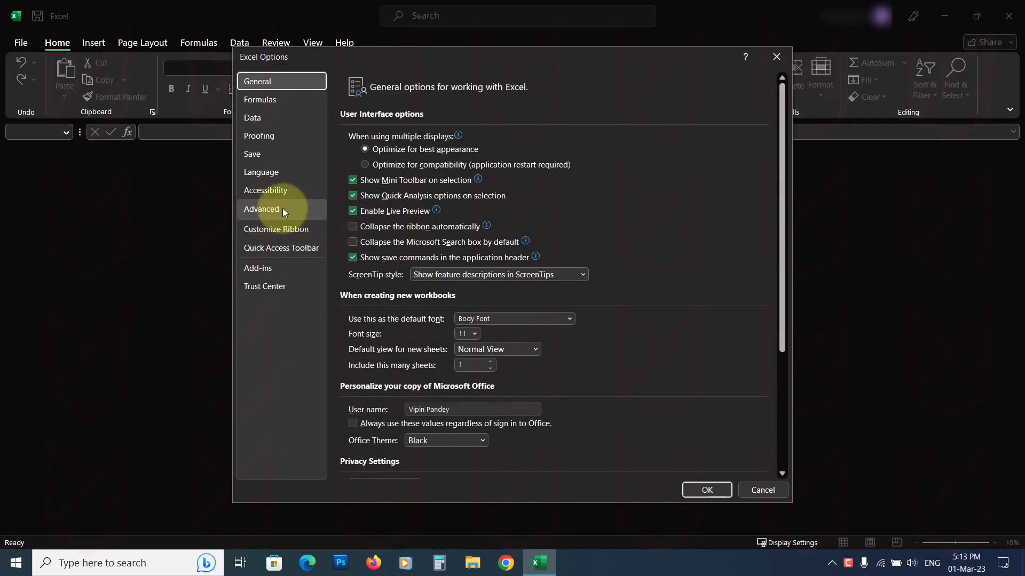
pyautogui.click(264, 286)
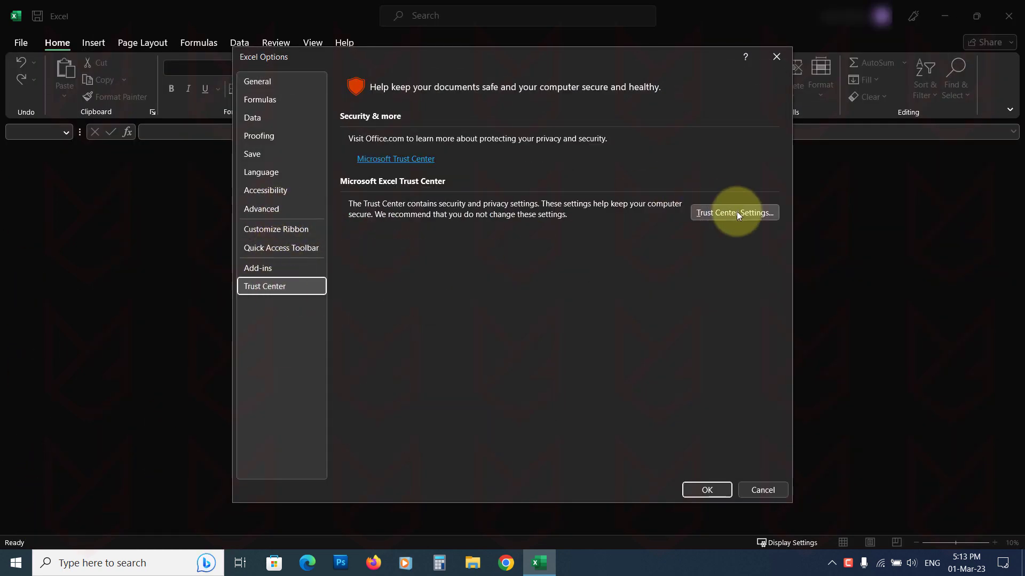
pyautogui.click(733, 213)
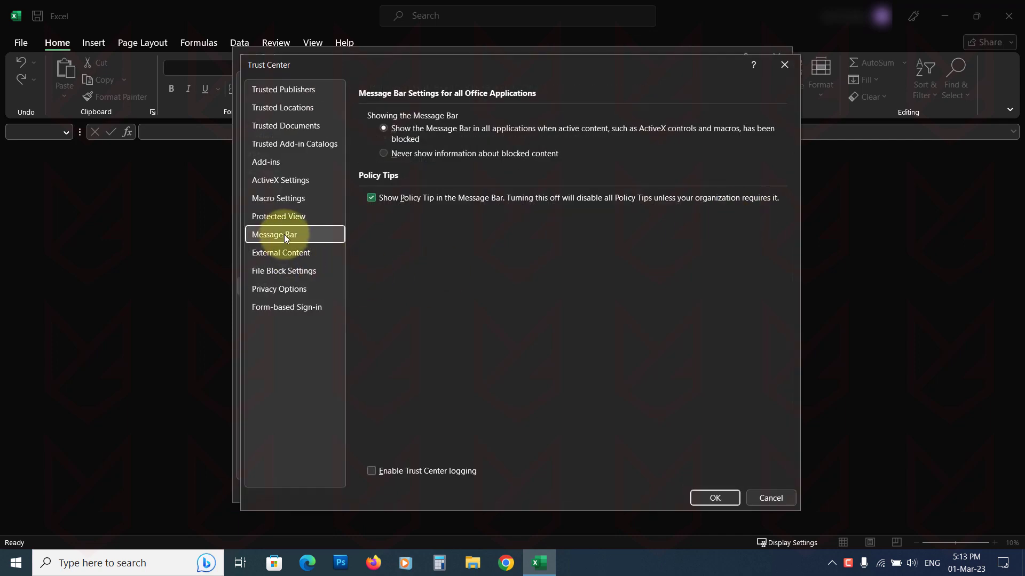
pyautogui.click(278, 198)
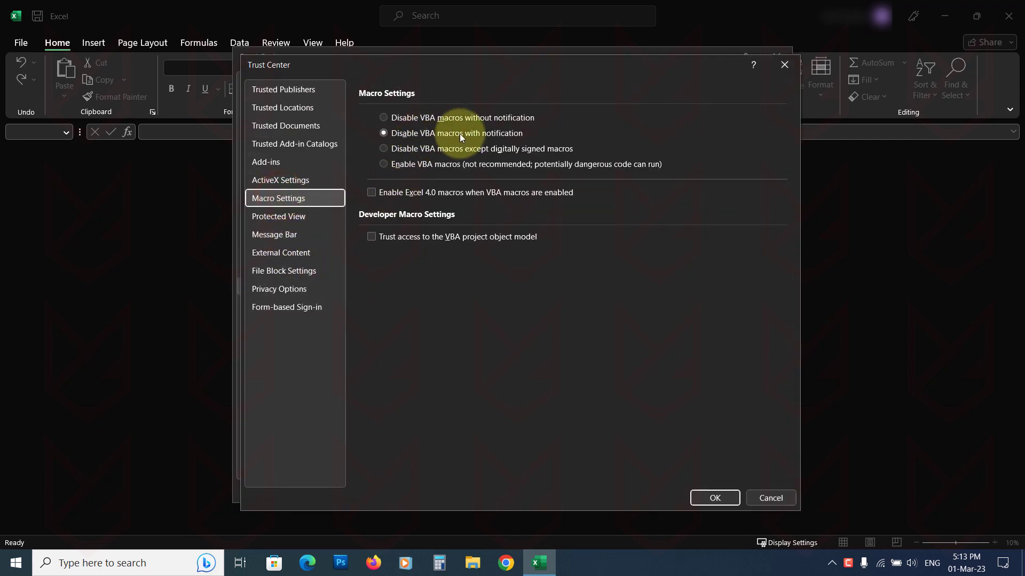
pyautogui.moveTo(459, 141)
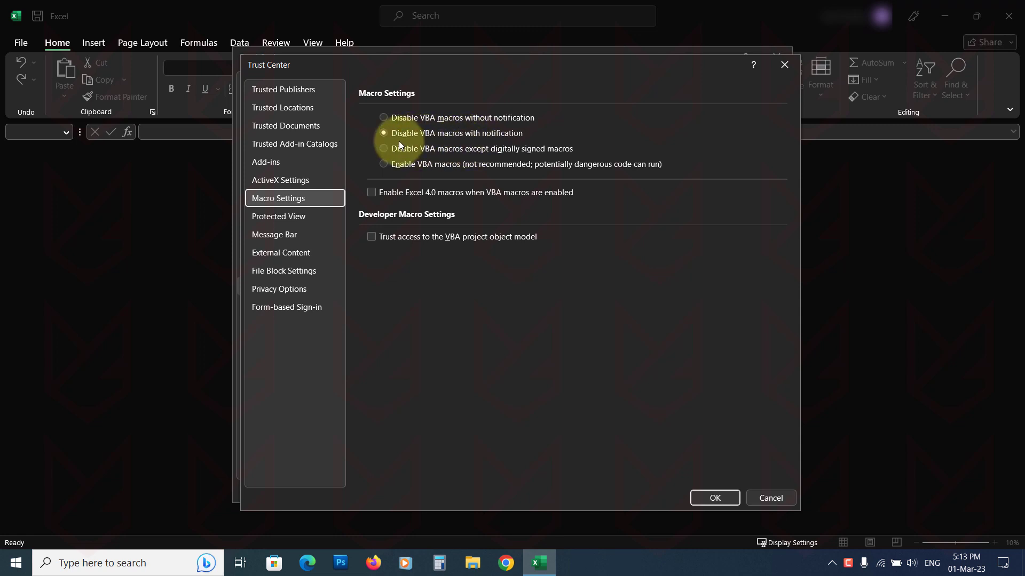
pyautogui.click(713, 497)
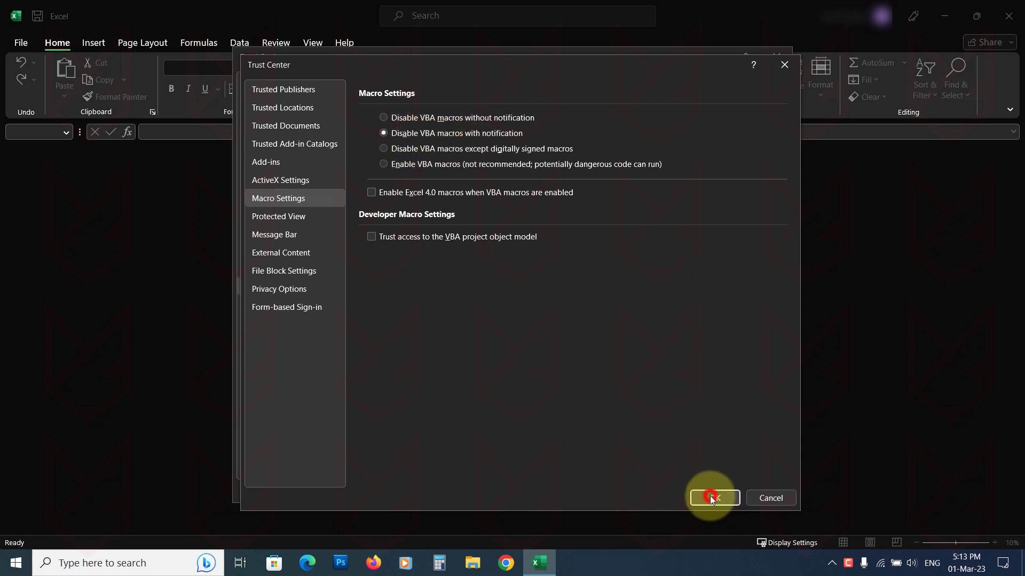
# Confirm the macro setting, open Invoice.xlsm to see the Security Warning, and close Excel.
pyautogui.click(711, 497)
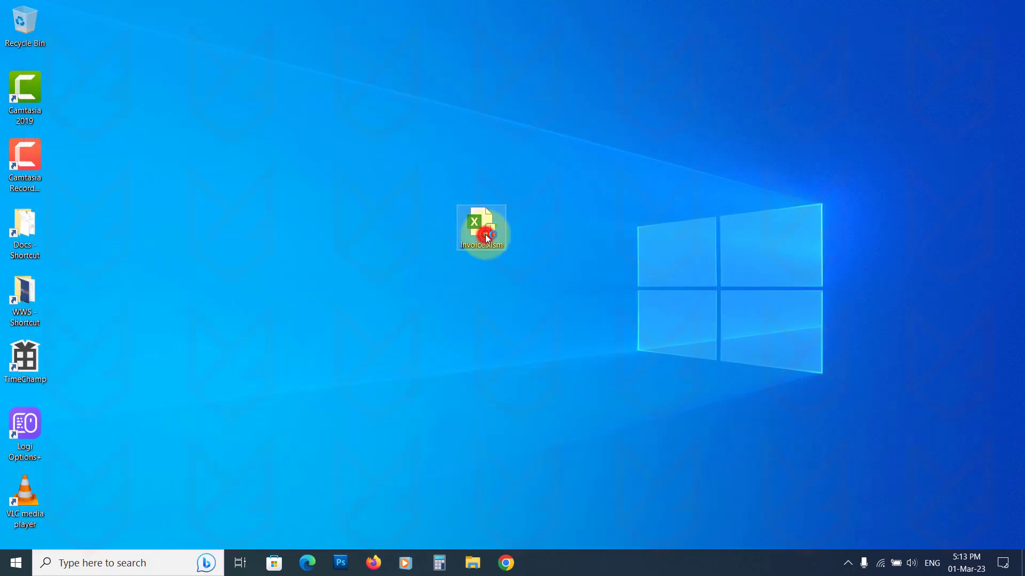
pyautogui.doubleClick(481, 229)
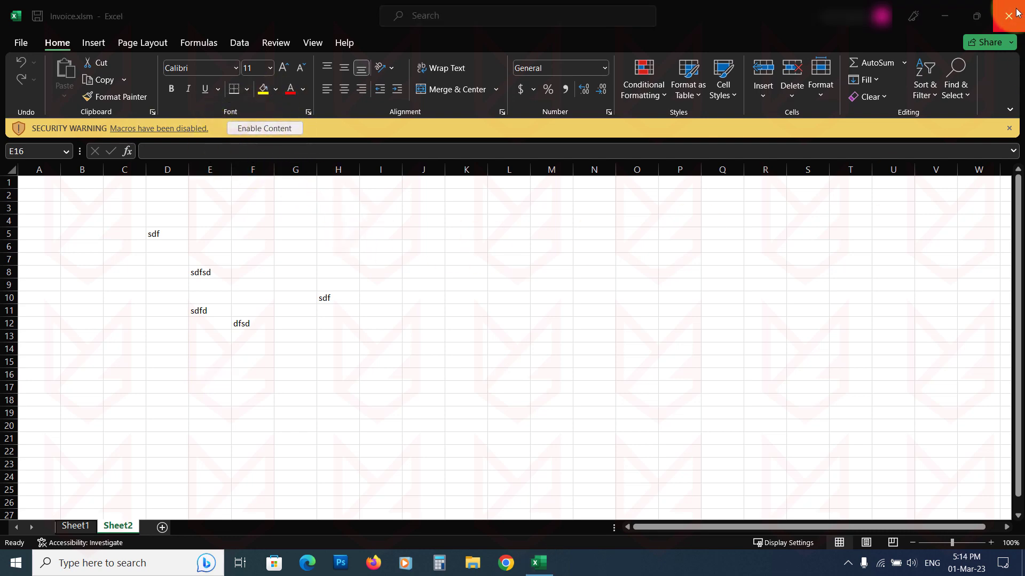
pyautogui.click(1008, 16)
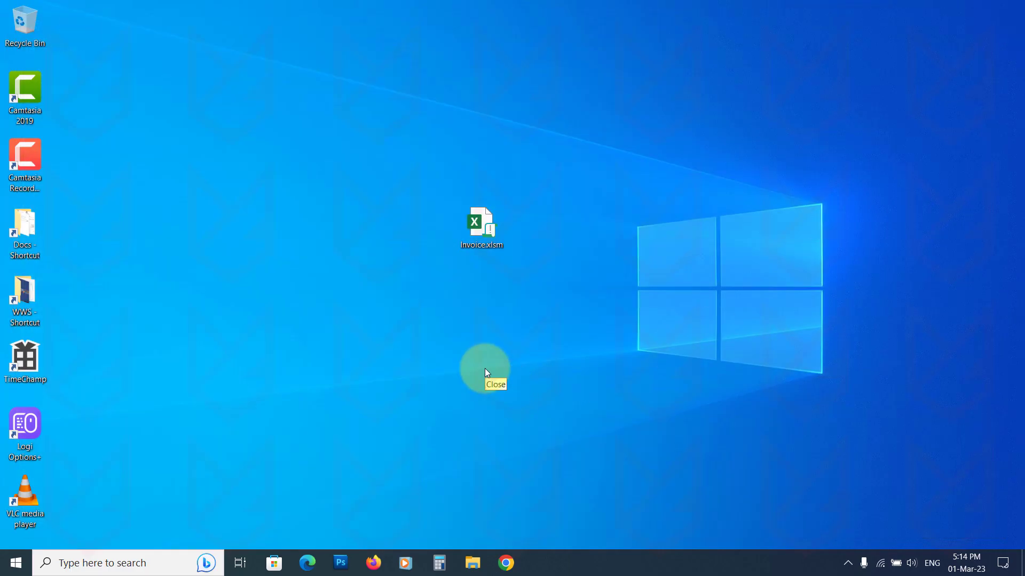